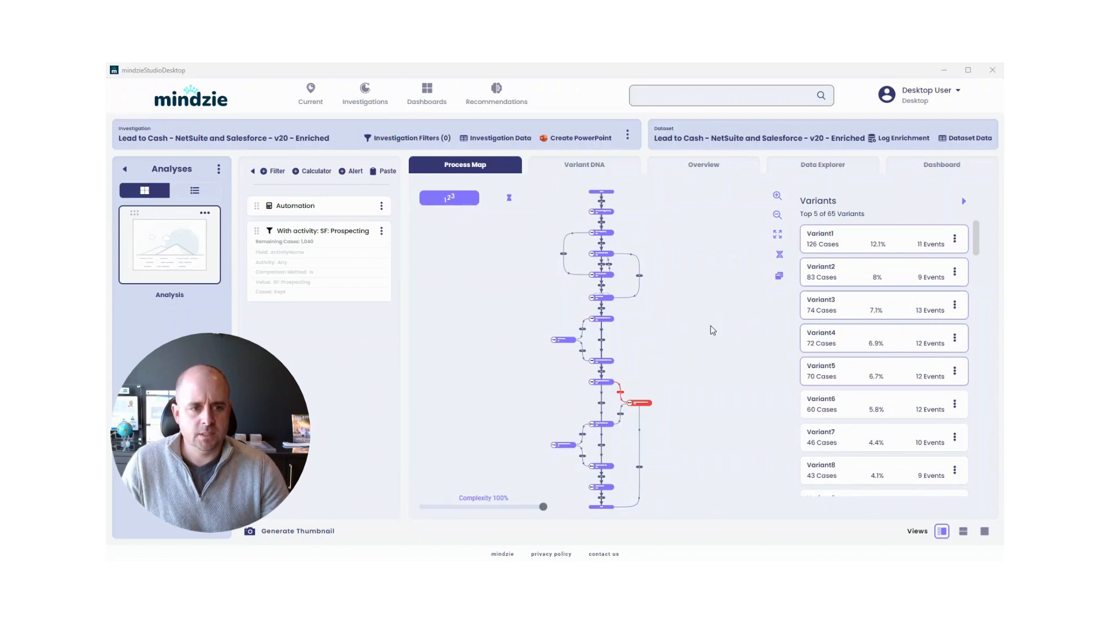
{"action": "mouse_move", "coordinate": [717, 315]}
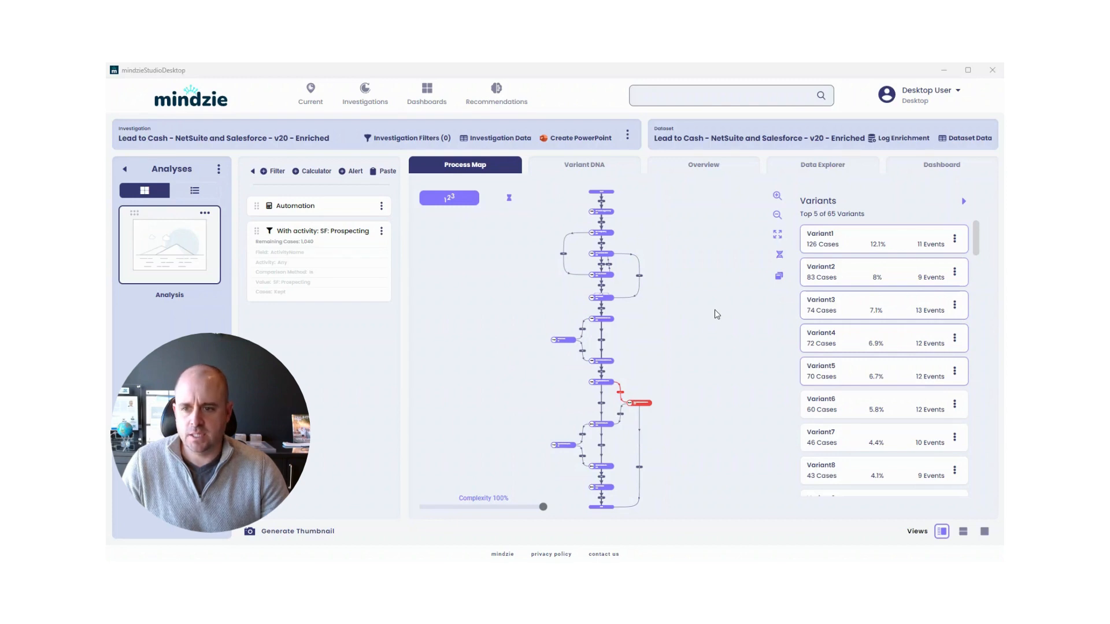
{"action": "mouse_move", "coordinate": [777, 194]}
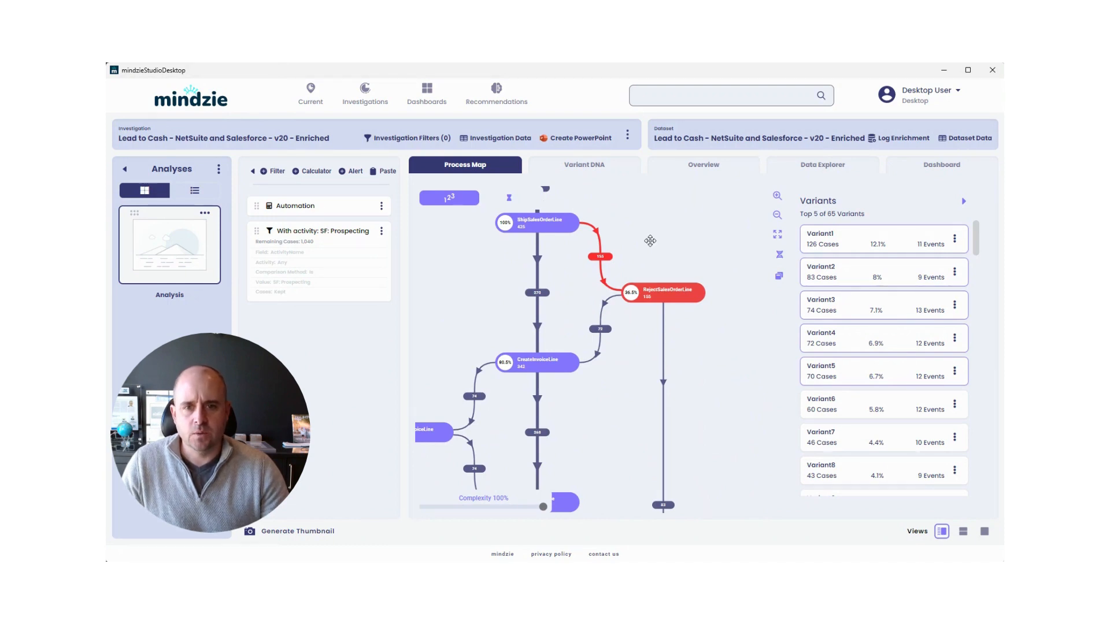
- Show the RejectSalesOrderLine activity's details: 155 cases, 36.5% of cases
{"action": "left_click", "coordinate": [671, 293]}
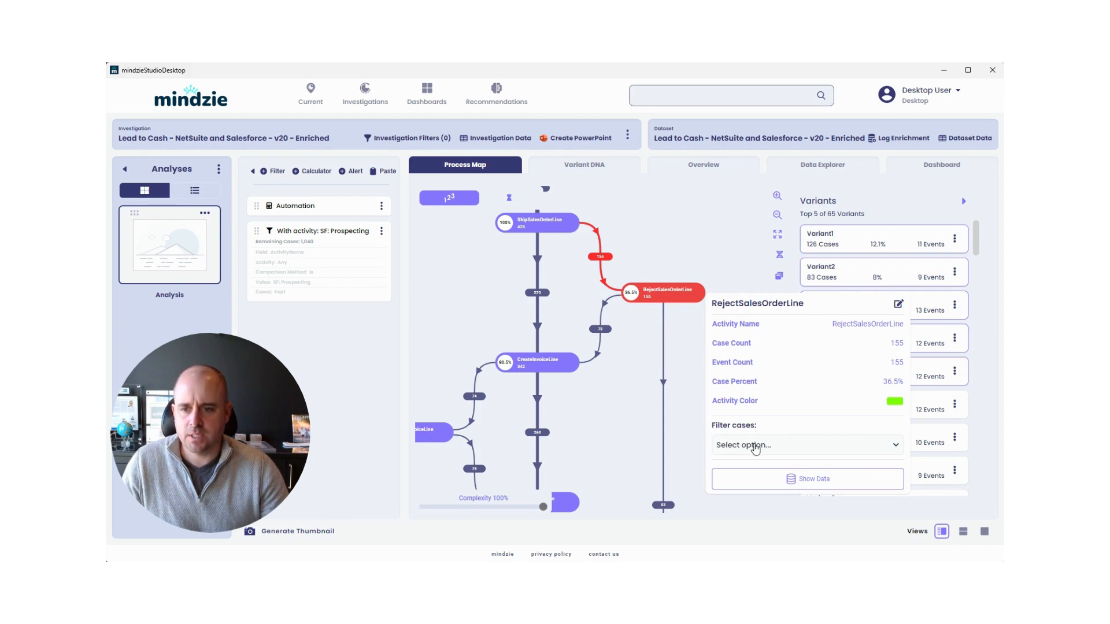
- Keep only cases with RejectSalesOrderLine, narrowing the analysis to 443 cases across 36 variants
{"action": "left_click", "coordinate": [808, 445]}
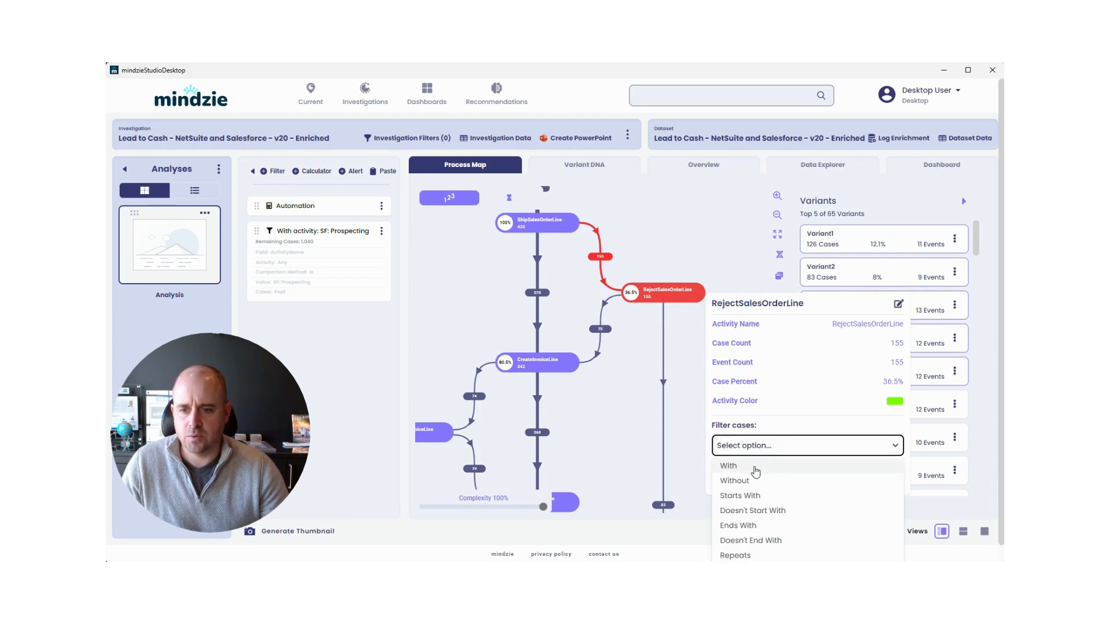
{"action": "left_click", "coordinate": [728, 466]}
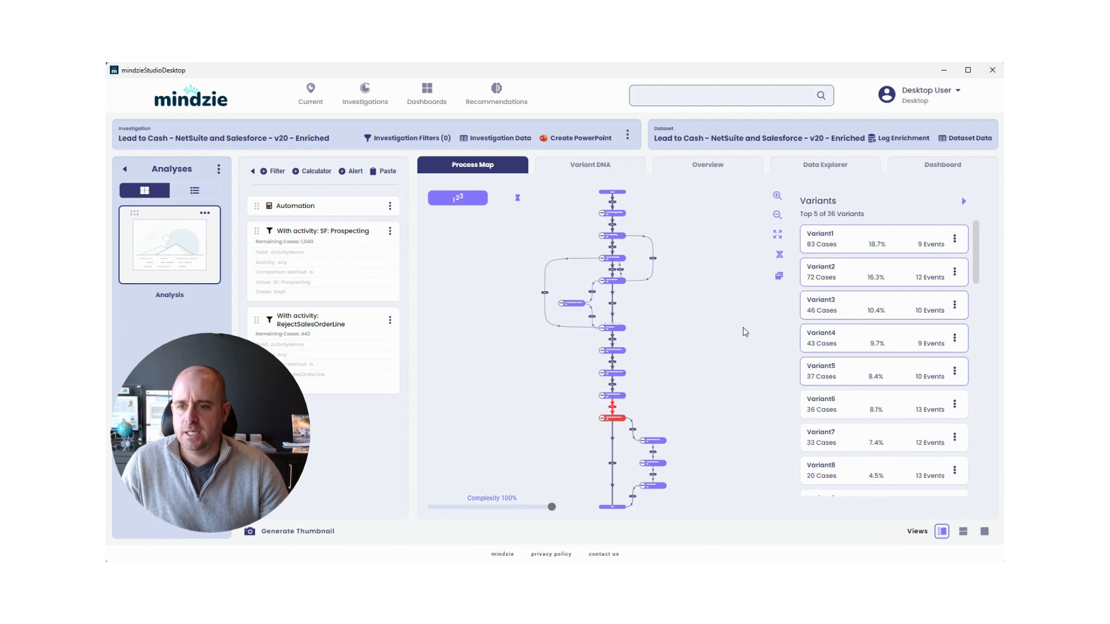